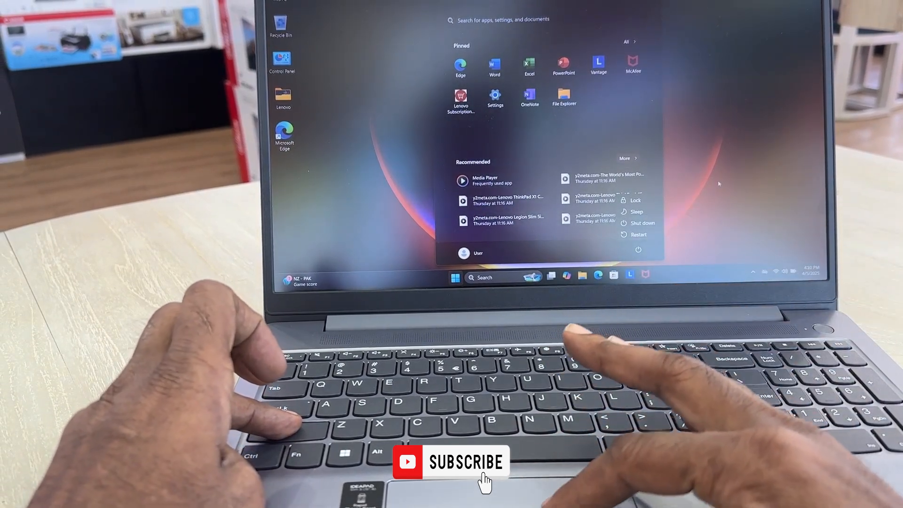
Step: Restart the laptop into the Windows recovery environment via Shift+Restart
{"action": "left_click", "coordinate": [638, 234]}
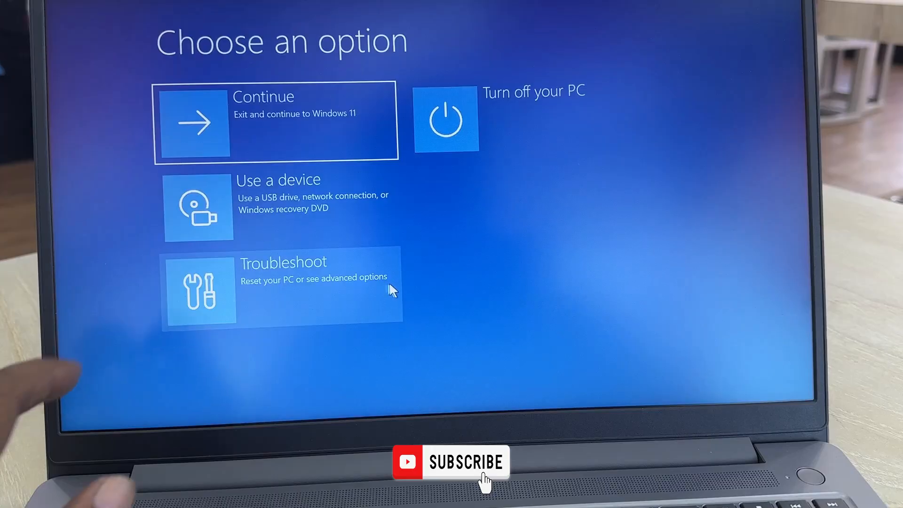
Step: Choose Troubleshoot and then Reset this PC on the recovery screen
{"action": "left_click", "coordinate": [282, 285]}
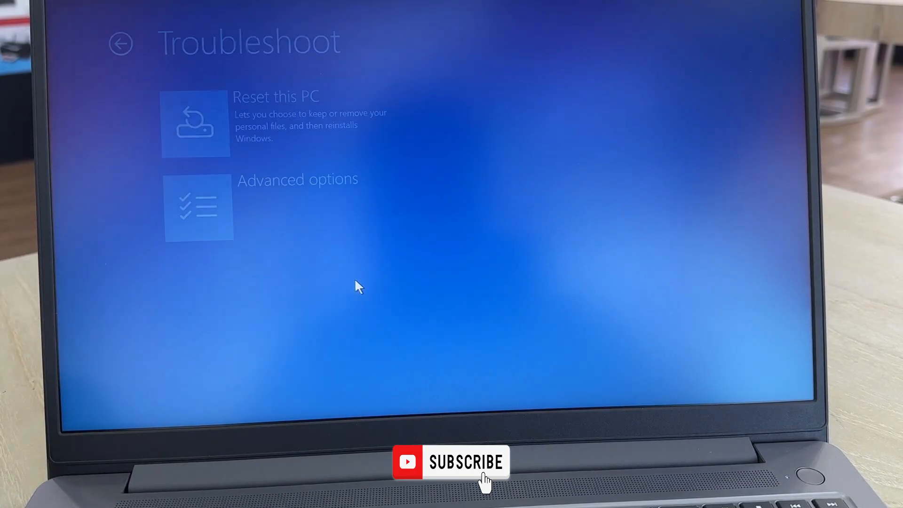
{"action": "mouse_move", "coordinate": [339, 149]}
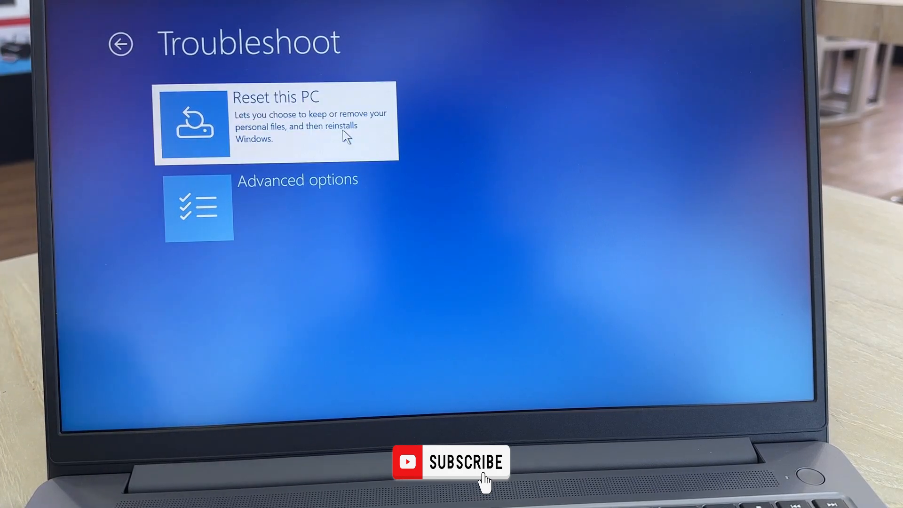
{"action": "left_click", "coordinate": [275, 121]}
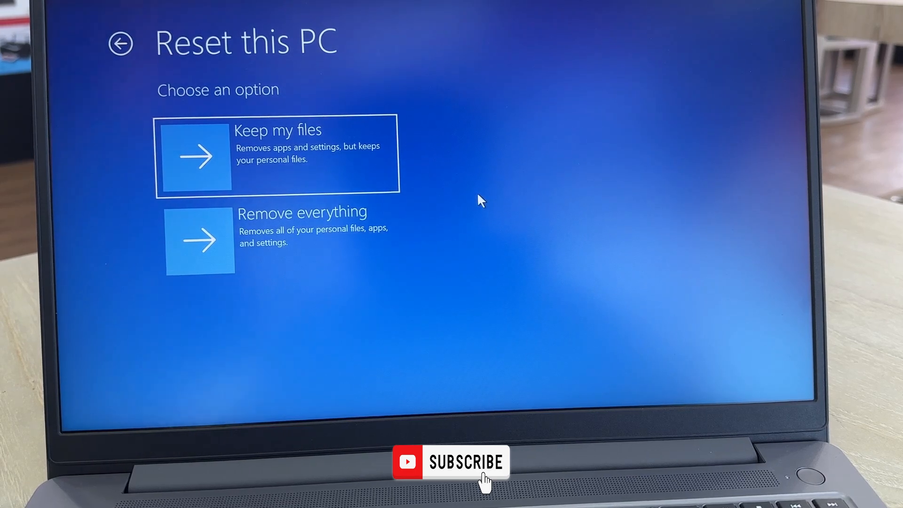
{"action": "mouse_move", "coordinate": [322, 121]}
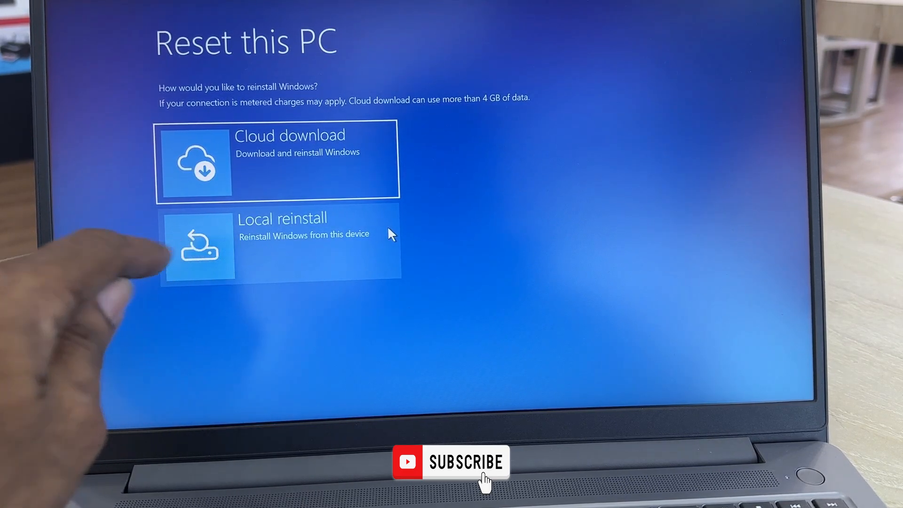
Step: Choose Local reinstall to reinstall Windows from this device and begin the reset
{"action": "left_click", "coordinate": [278, 243]}
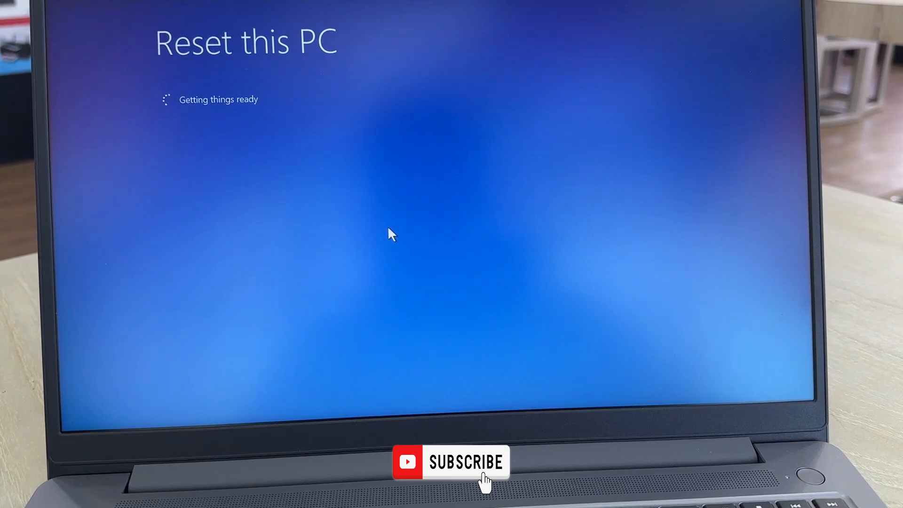